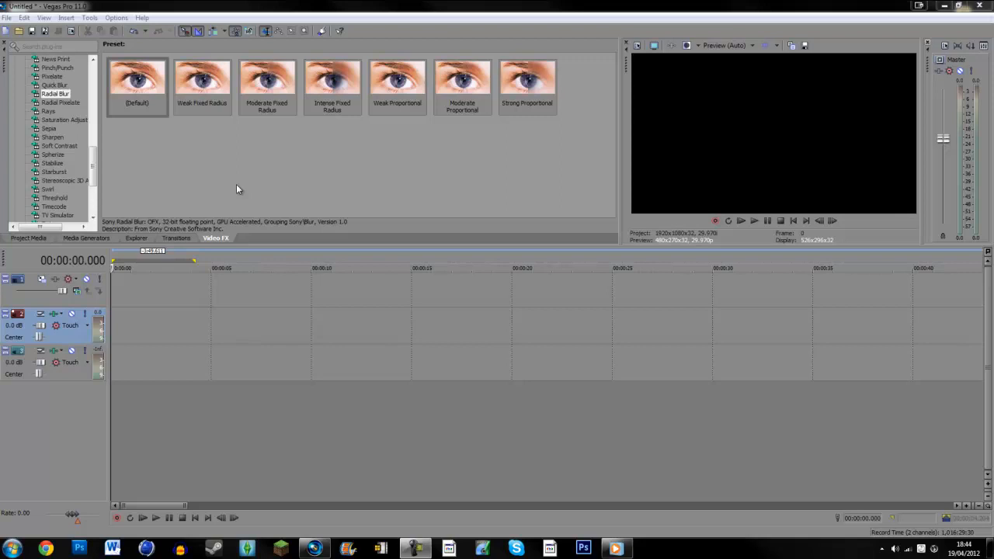
mouse_move(48, 102)
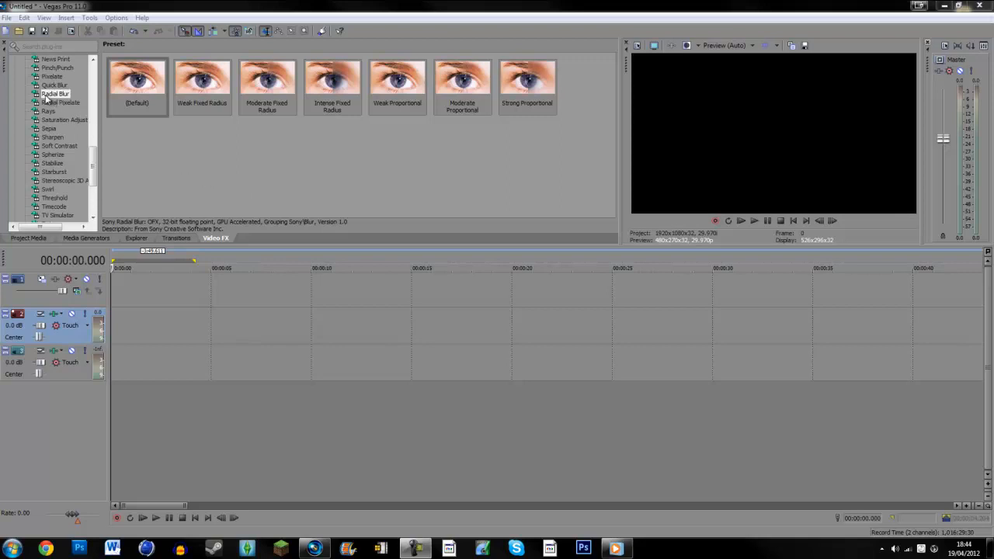
Show the preset thumbnails for the Radial Blur video effect
click(56, 93)
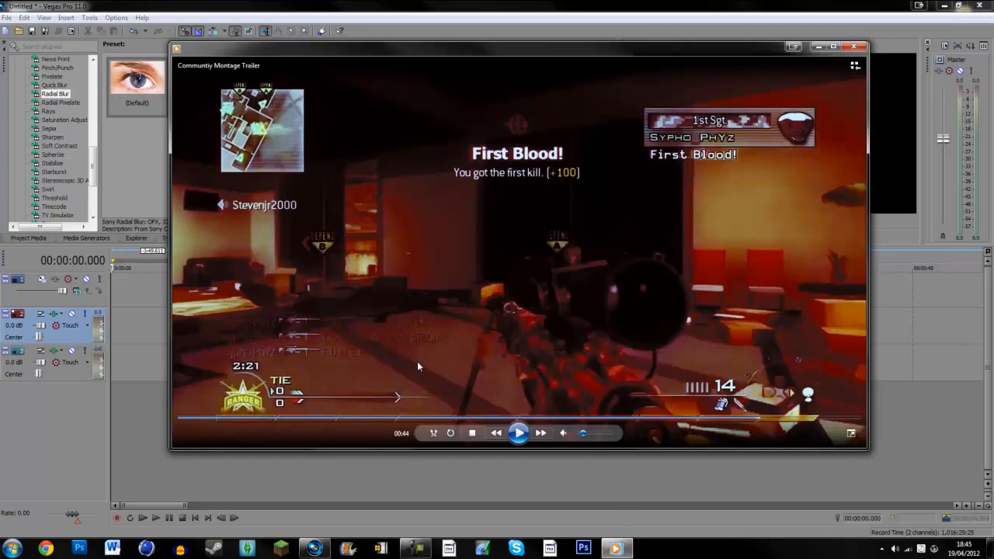
Pause and resume the montage trailer, then close Windows Media Player
click(518, 433)
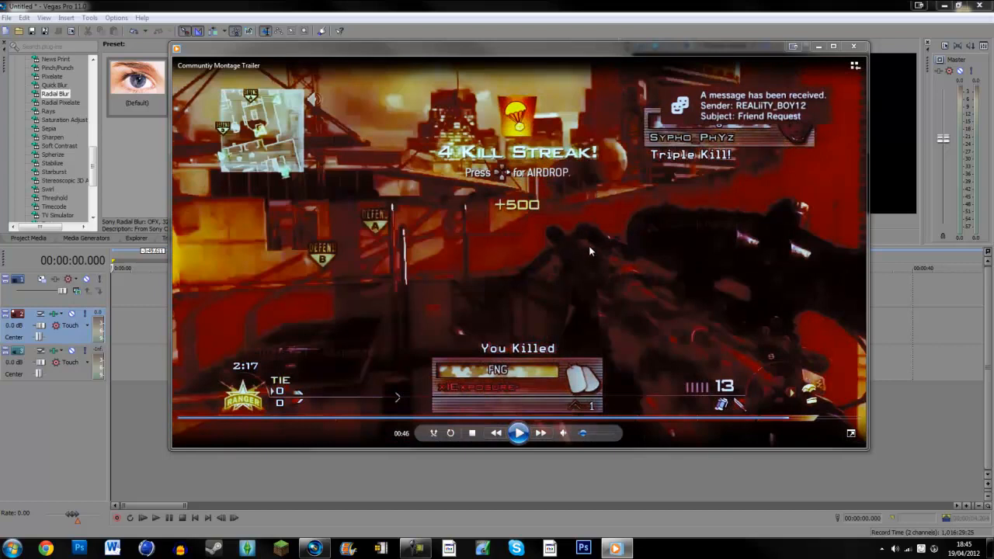
mouse_move(595, 343)
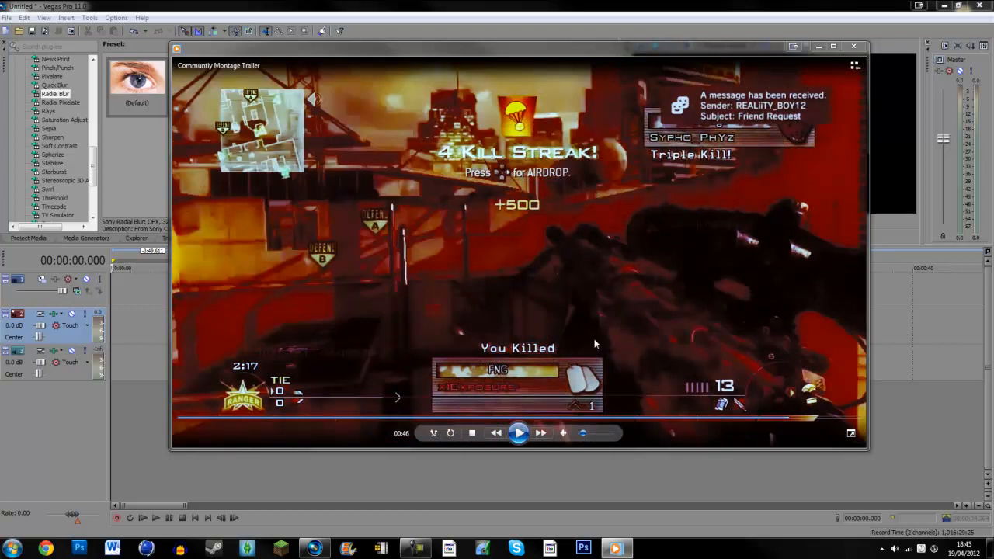
mouse_move(780, 426)
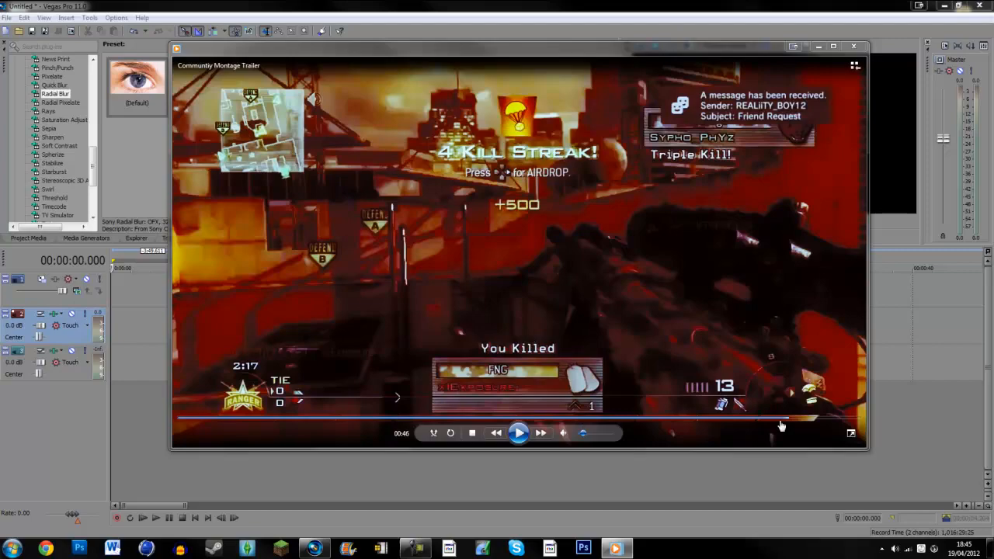
click(517, 432)
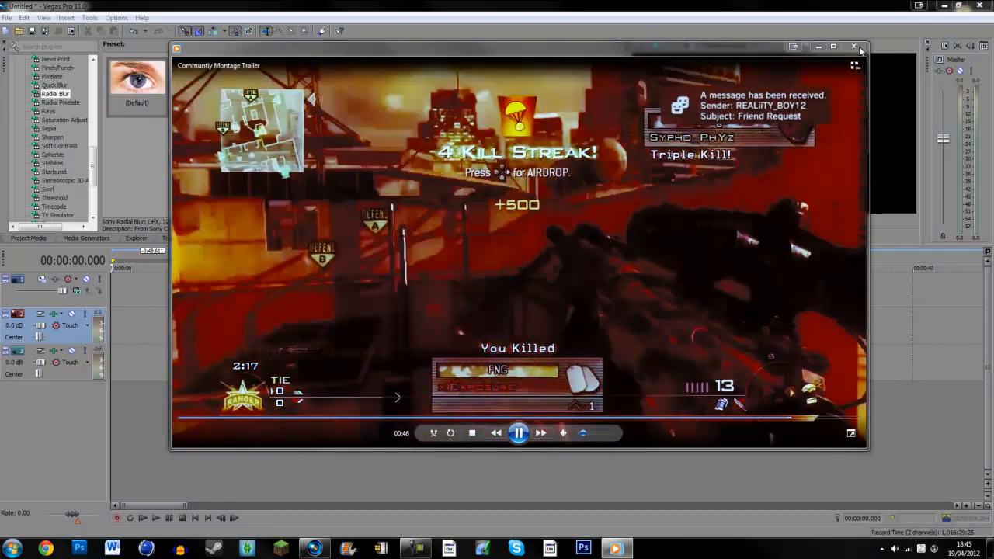
click(852, 46)
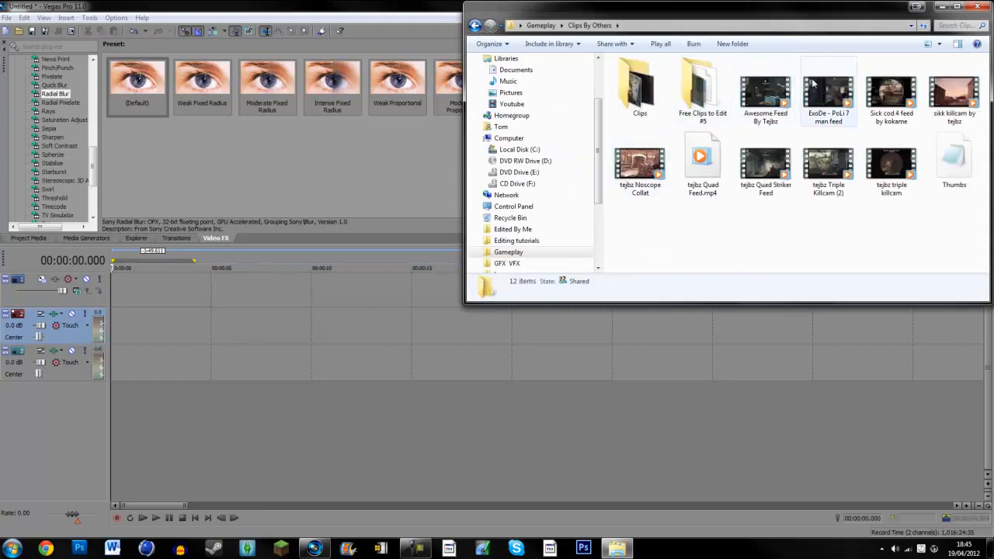
Drag the ExoDe - PoLi 7 man feed clip from Clips By Others onto the timeline
click(827, 89)
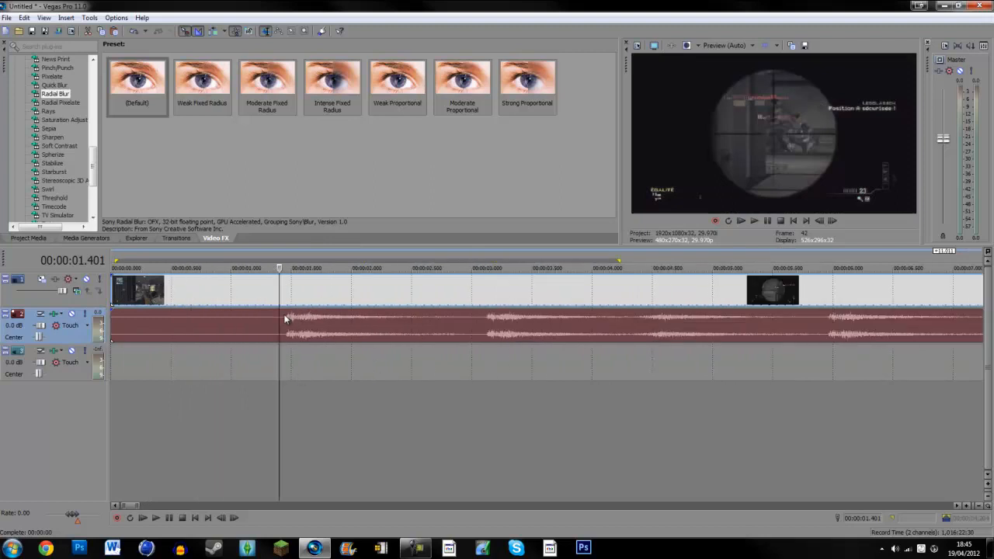
mouse_move(189, 288)
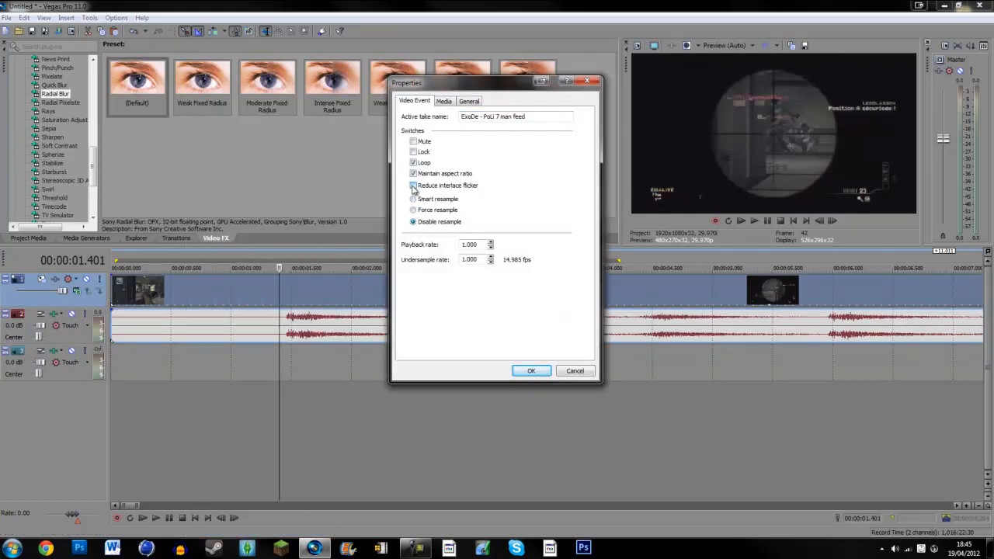
Untick Maintain aspect ratio and tick Reduce interlace flicker in the event properties
click(413, 185)
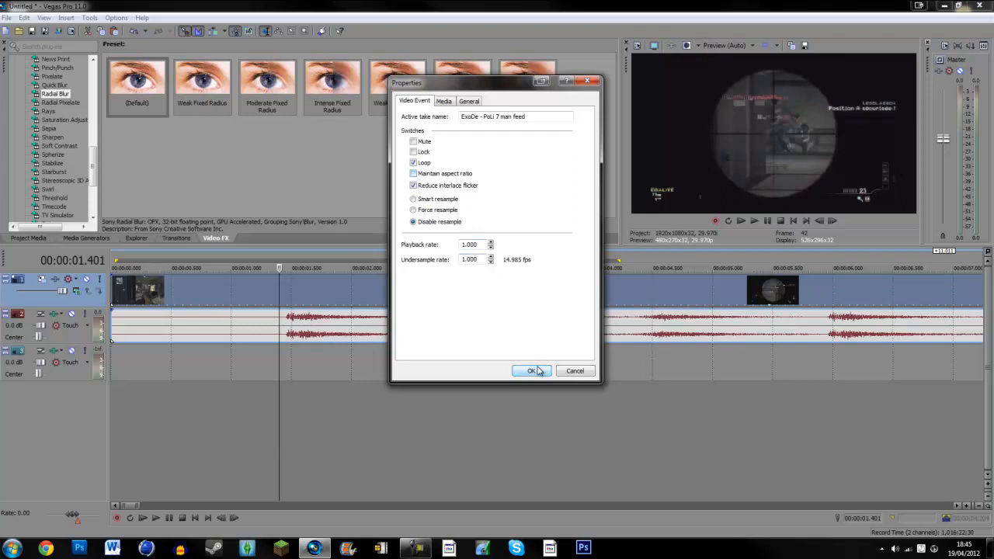
click(532, 370)
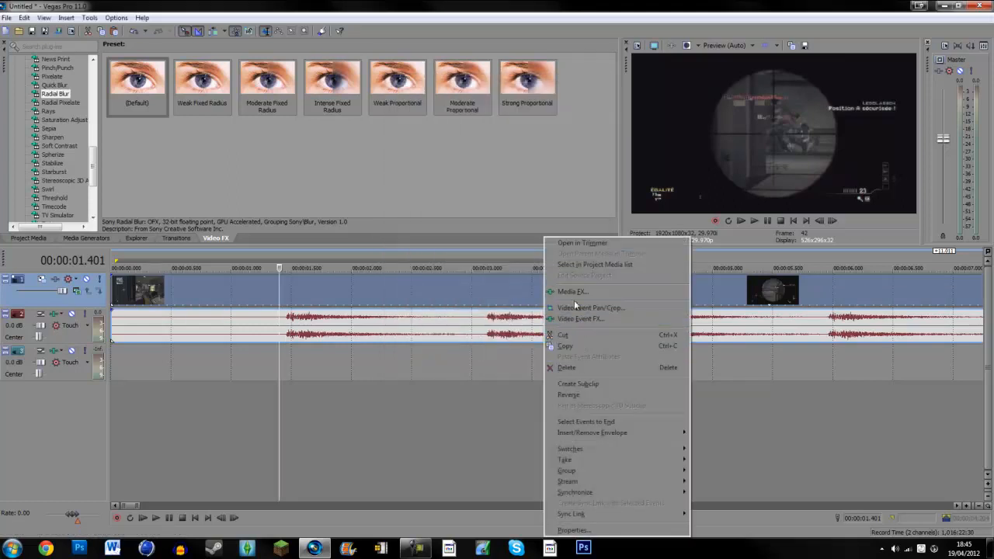
Crop the gameplay frame in slightly using Pan/Crop, then close that window
click(590, 308)
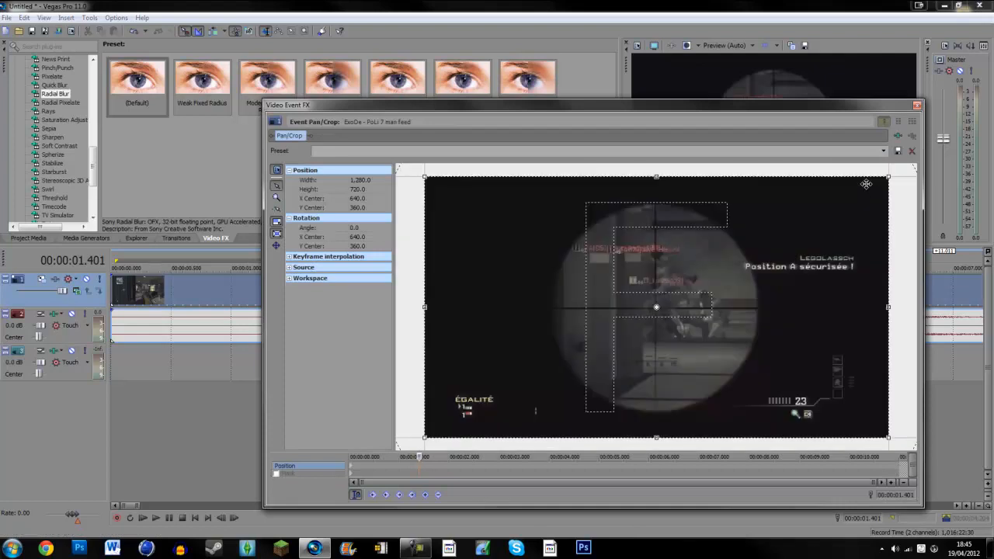
drag(886, 179, 887, 180)
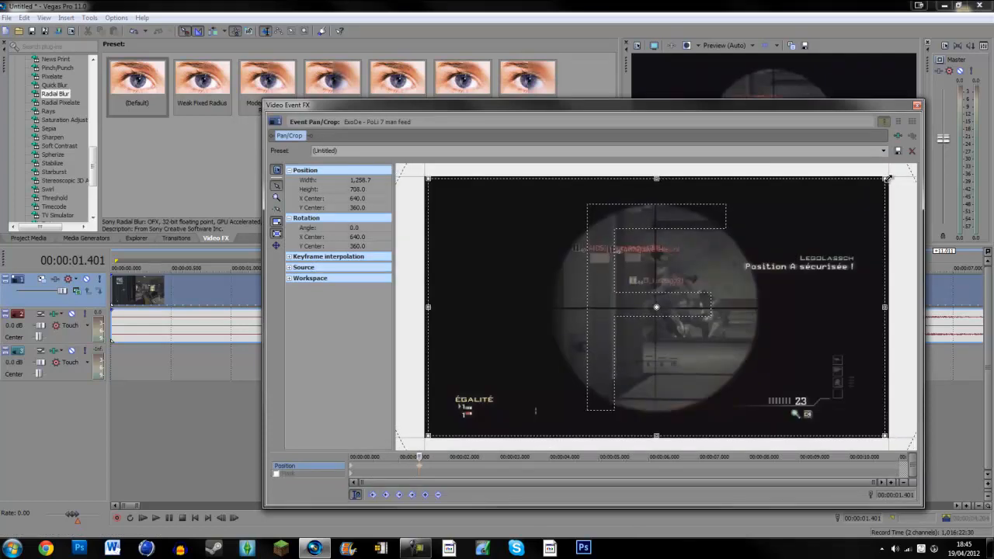
mouse_move(841, 75)
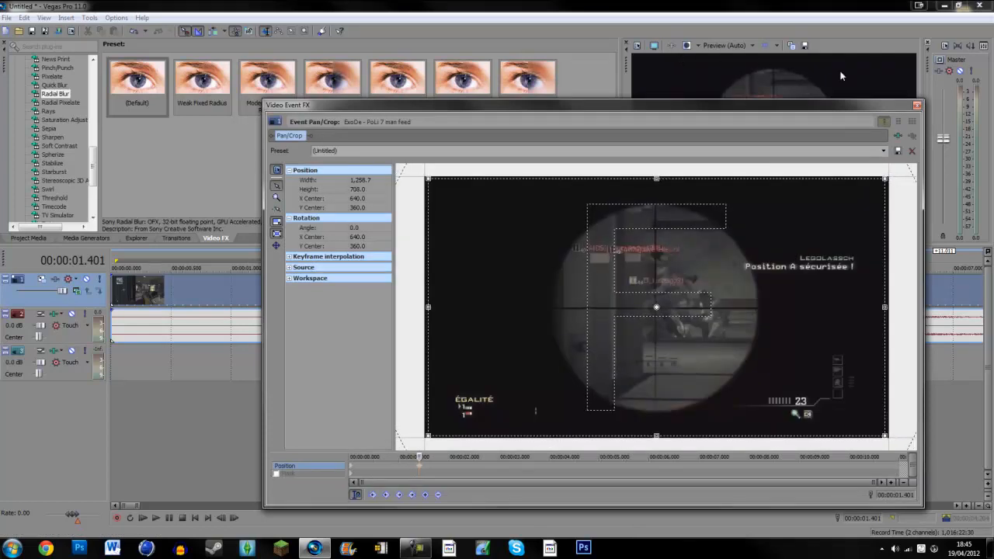
click(916, 104)
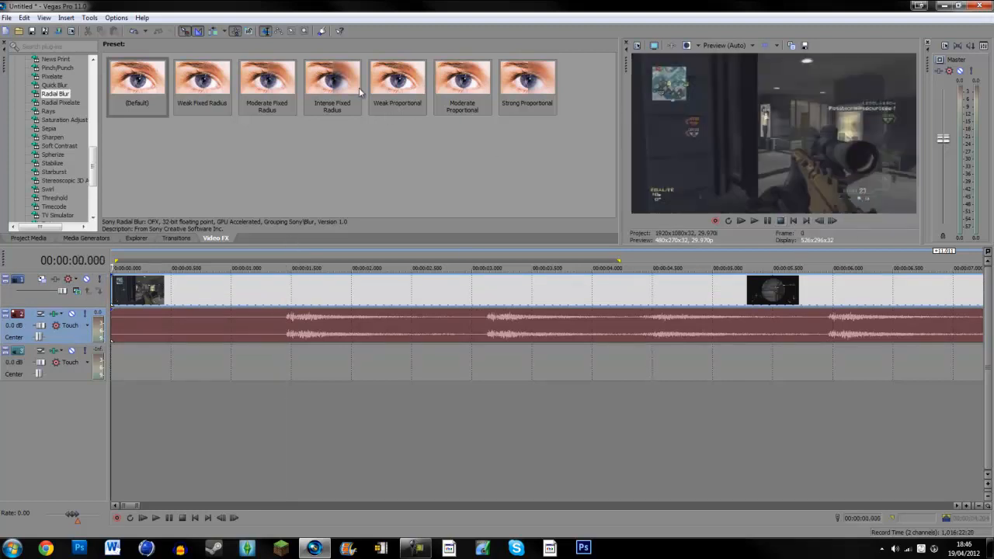
Apply the Strong Proportional Radial Blur preset to the event with Strength 0
click(56, 93)
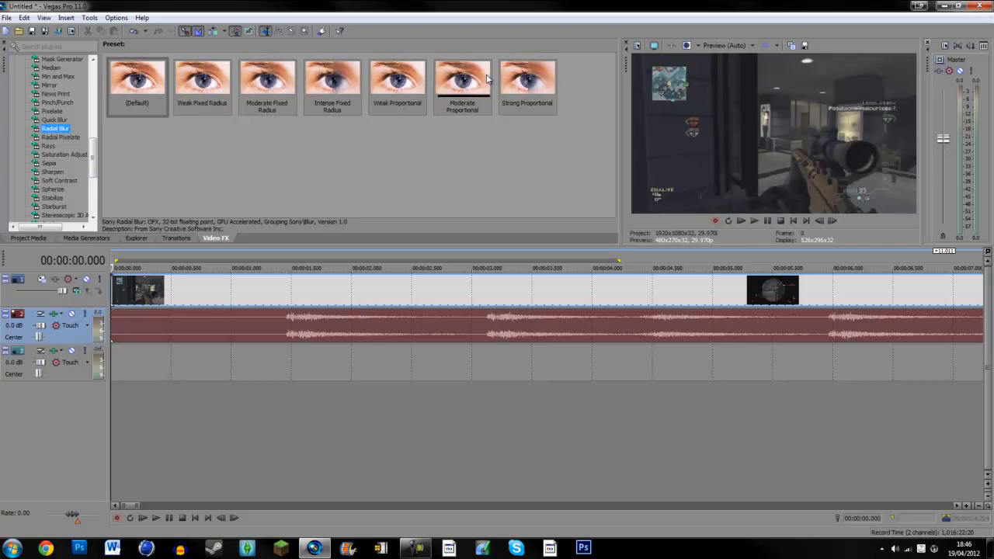
click(528, 82)
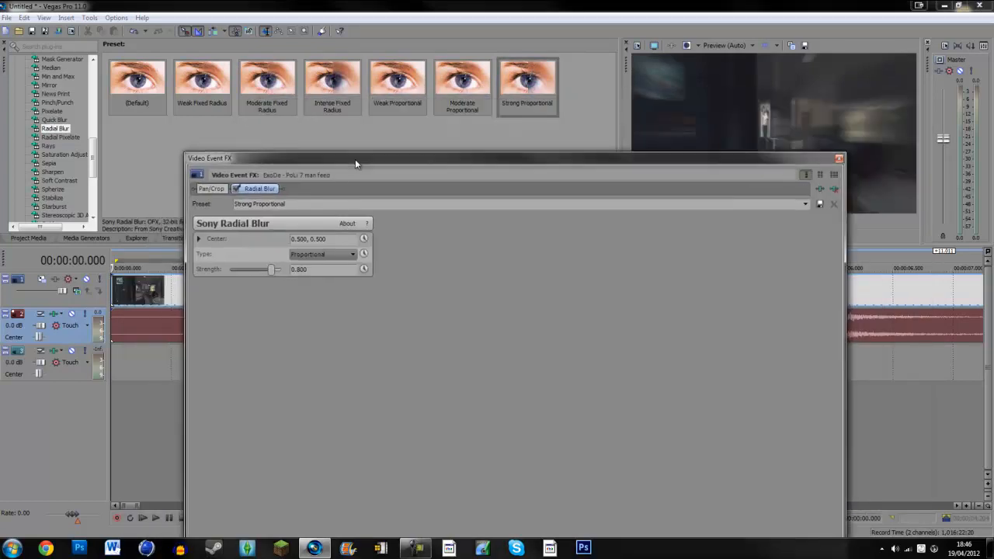
drag(357, 159, 295, 197)
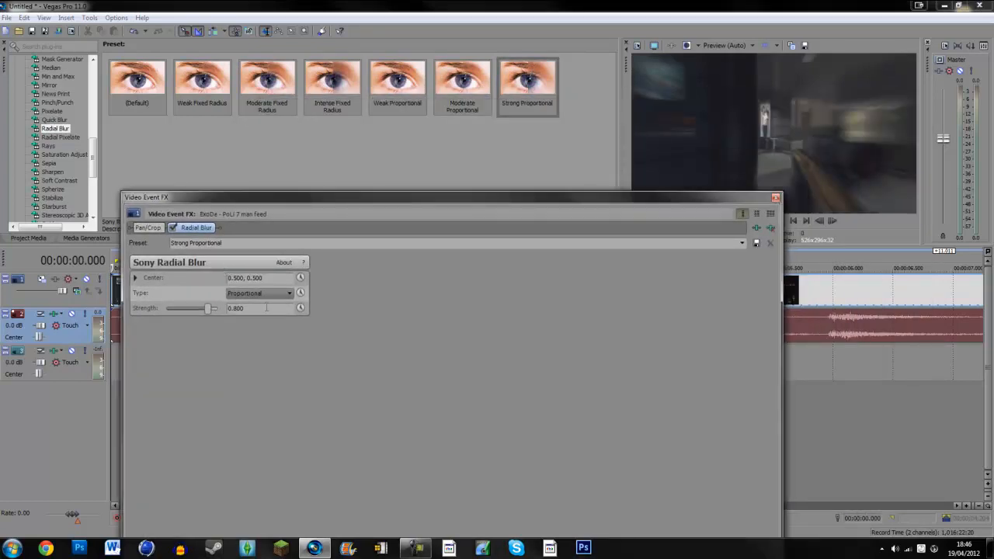
drag(192, 308, 163, 308)
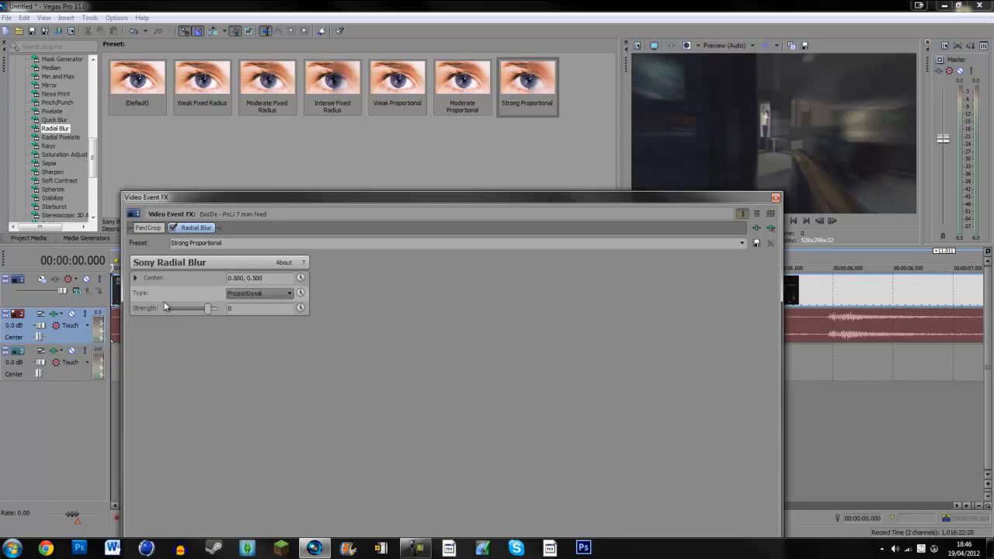
drag(205, 309, 165, 308)
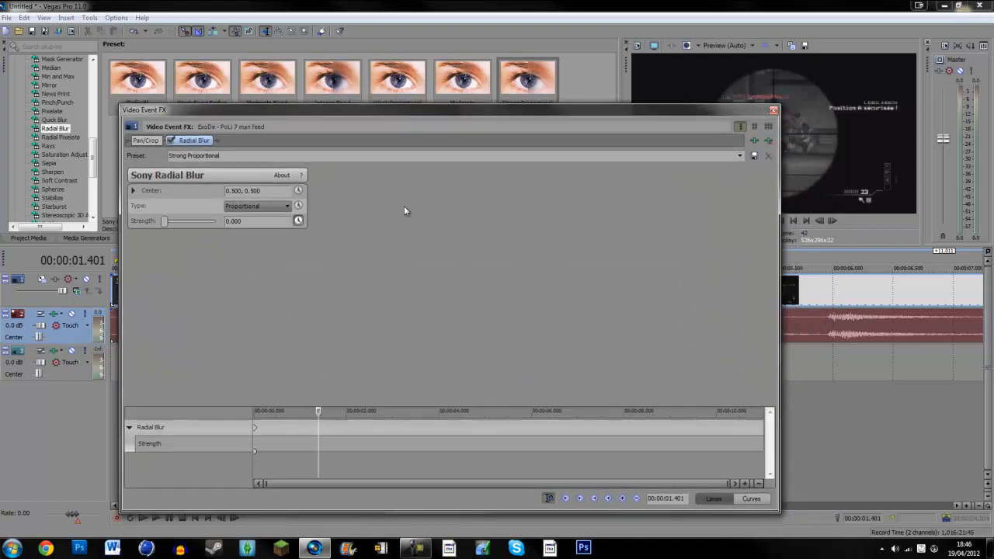
Keyframe Radial Blur Strength to ramp from zero to about 0.84 at the gunshot
click(621, 498)
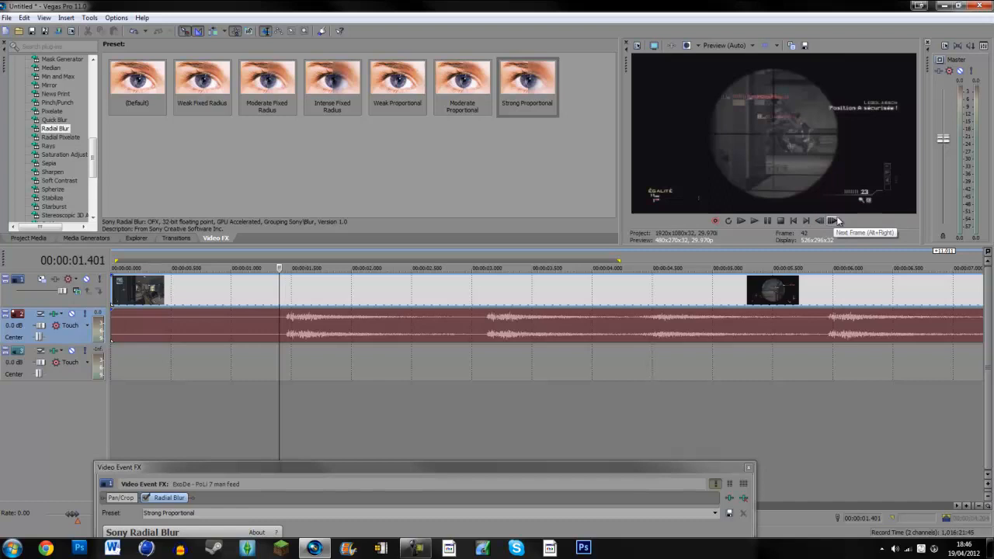
click(831, 220)
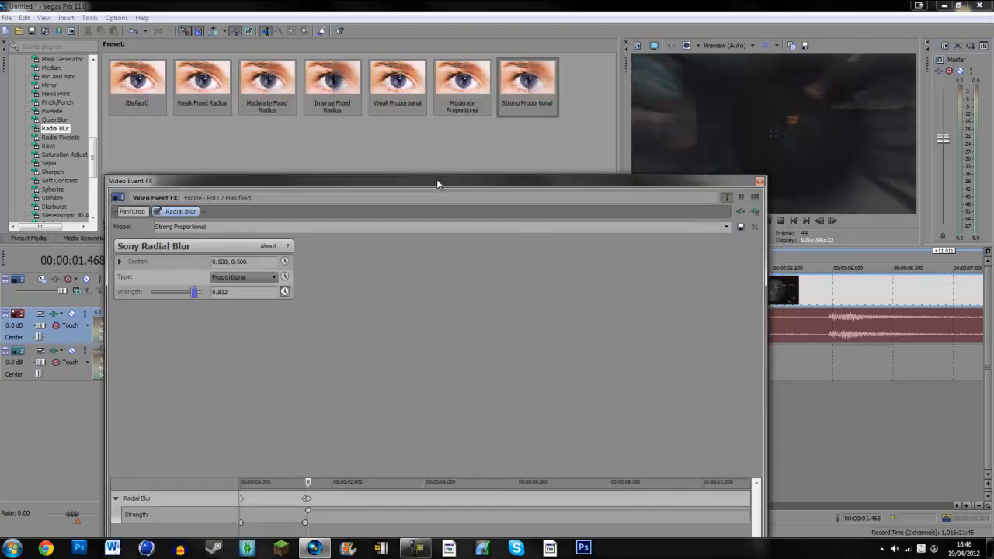
drag(194, 291, 189, 292)
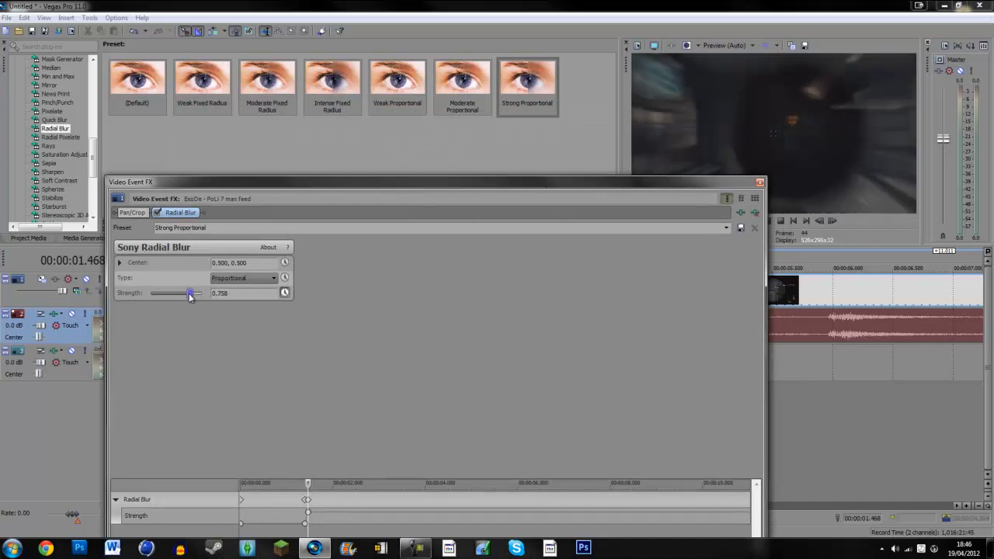
drag(190, 293, 177, 294)
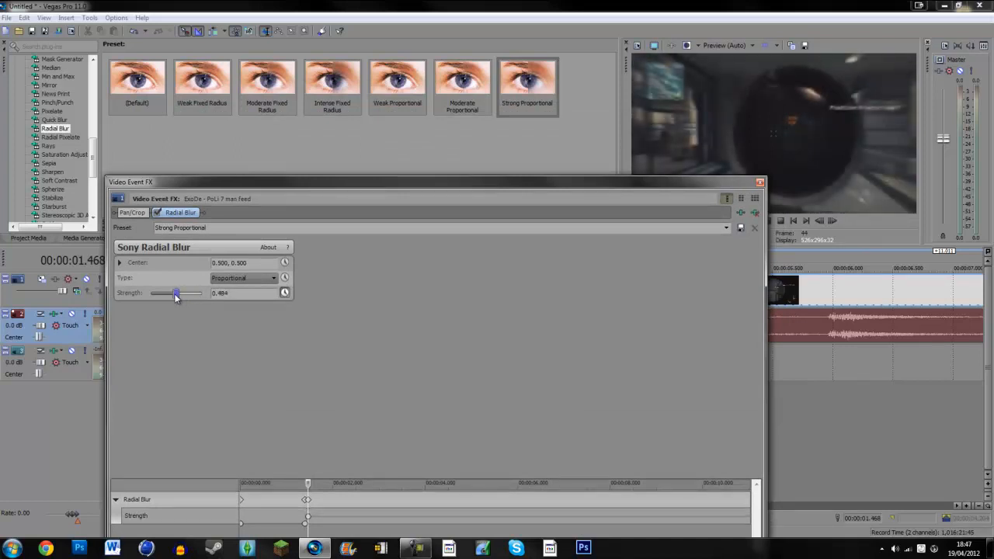
drag(175, 293, 195, 293)
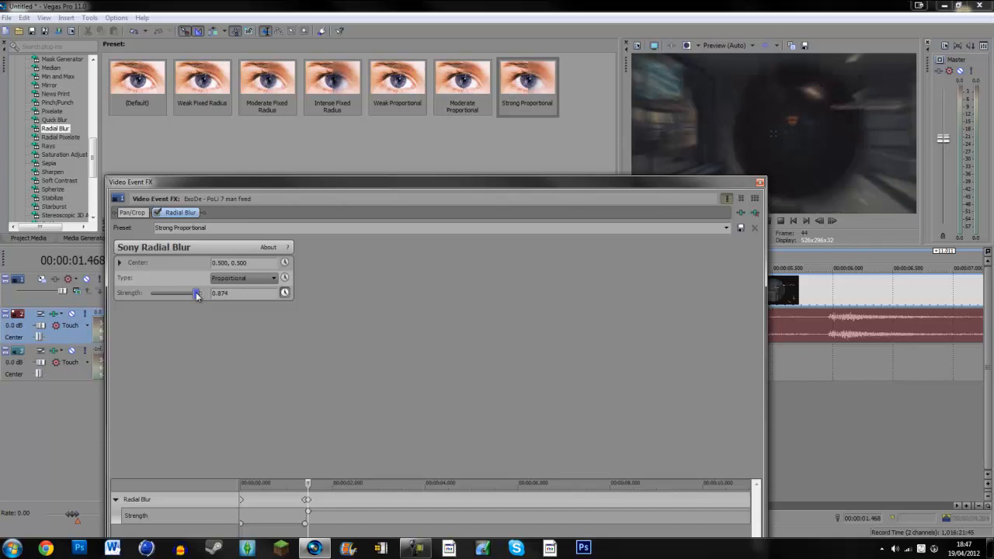
drag(197, 292, 202, 293)
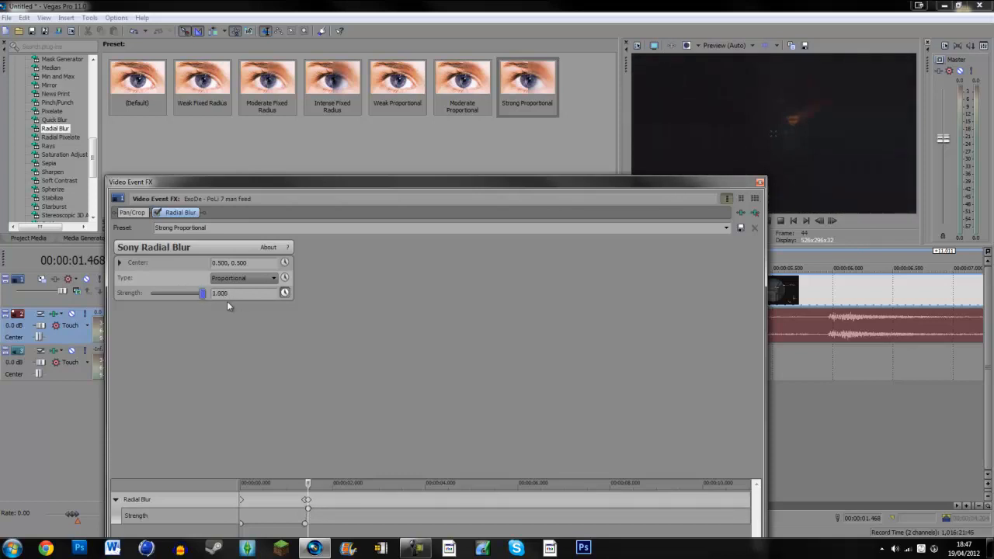
drag(202, 293, 194, 292)
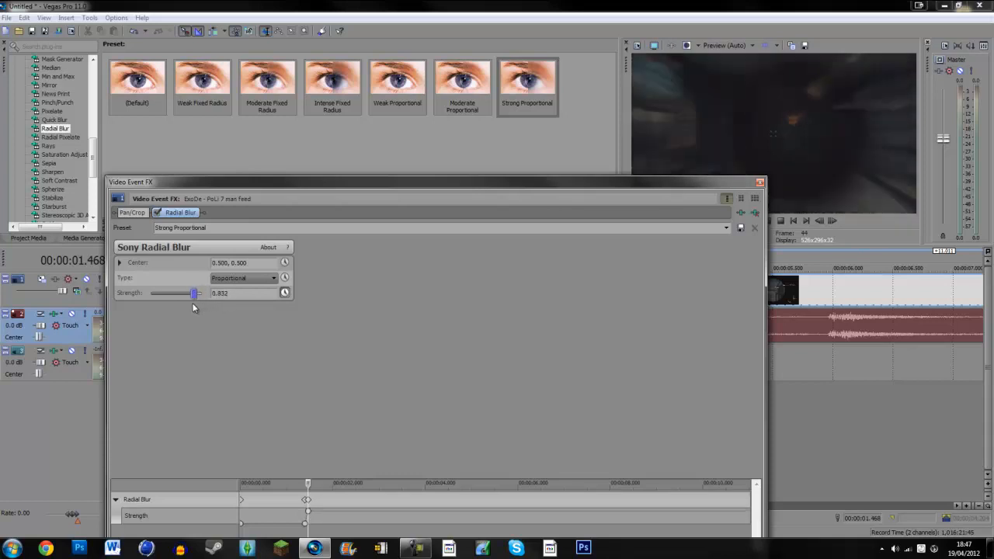
drag(195, 293, 195, 293)
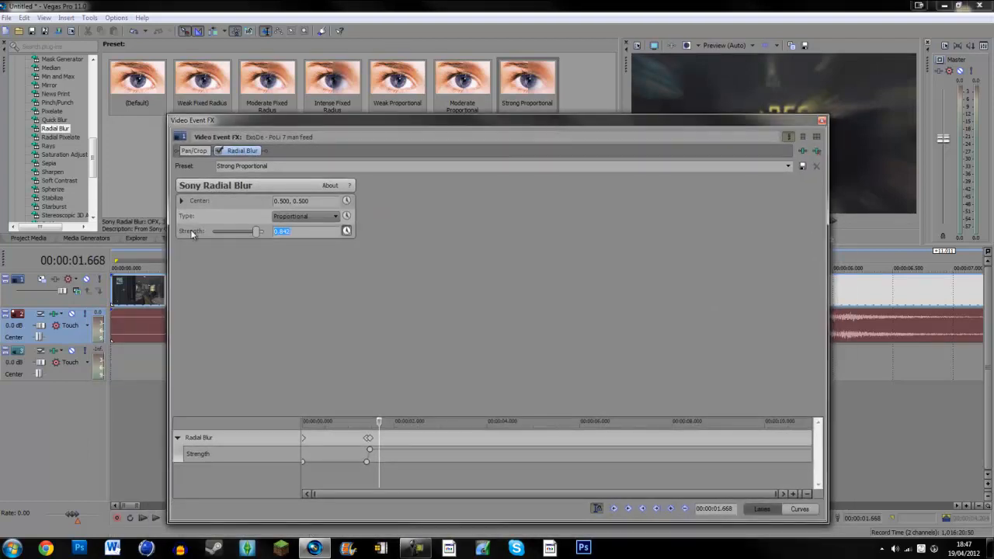
drag(256, 231, 212, 231)
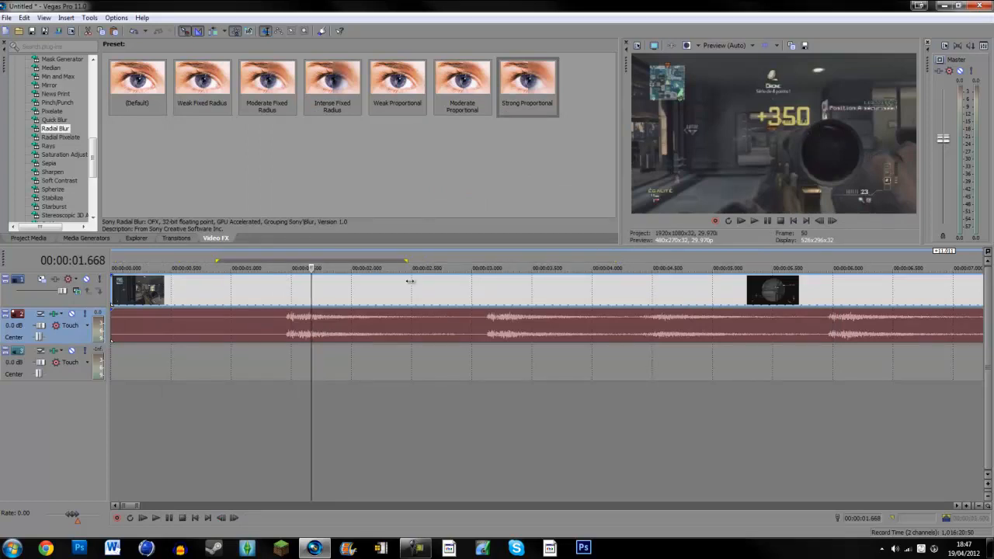
Place the playhead before the gunshot and play back the blur burst preview
click(89, 18)
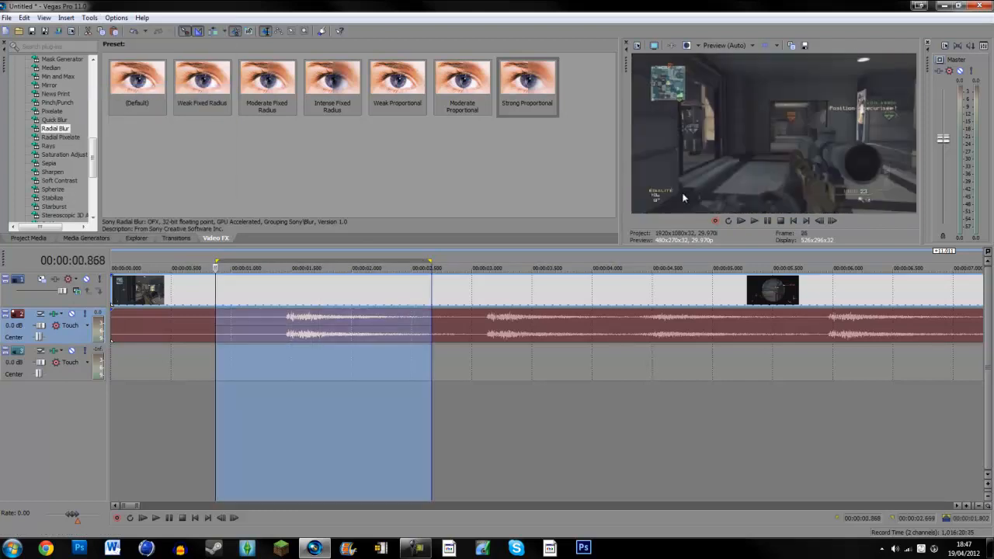
click(739, 220)
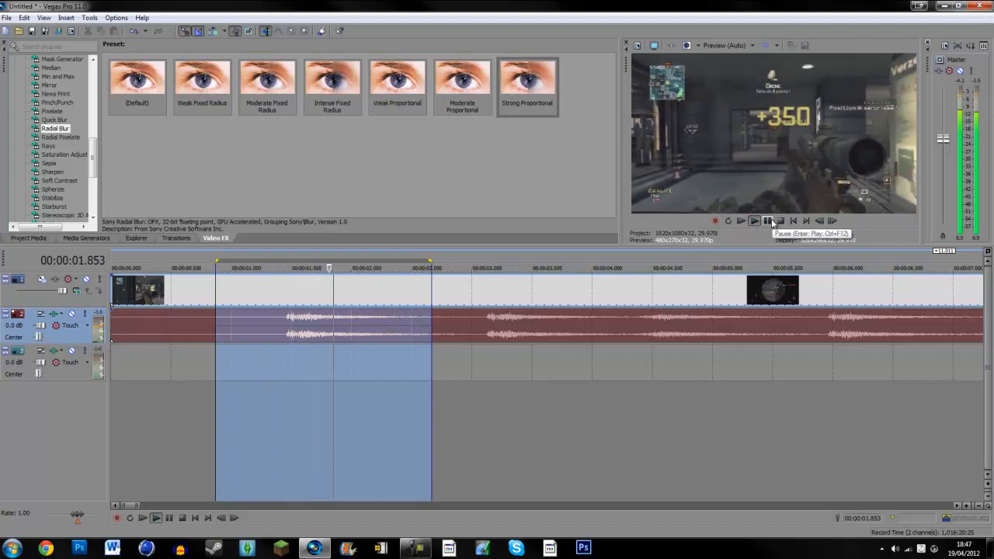
click(766, 220)
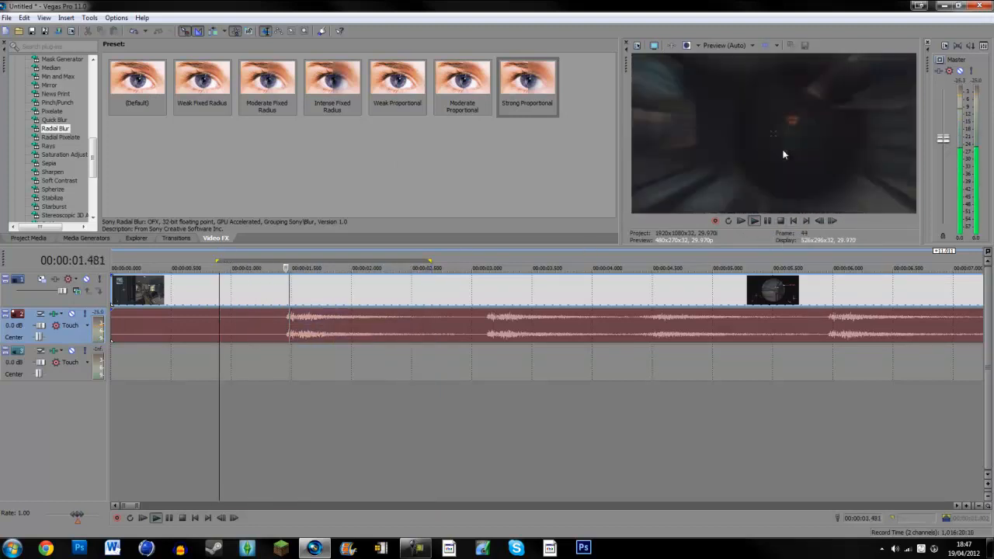
click(752, 221)
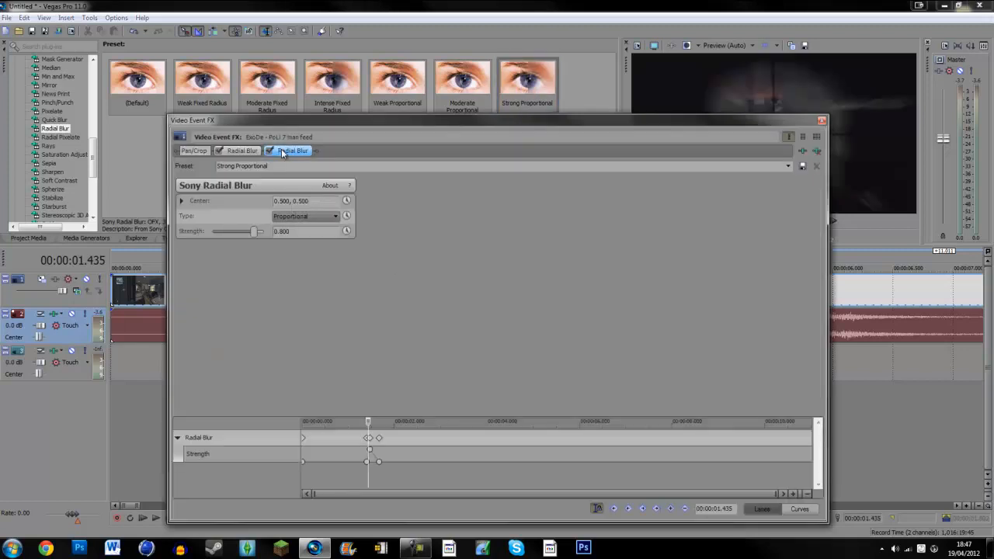
Set the second Radial Blur's Strength to 0 and move its end keyframe to 00:00:01.535
click(292, 150)
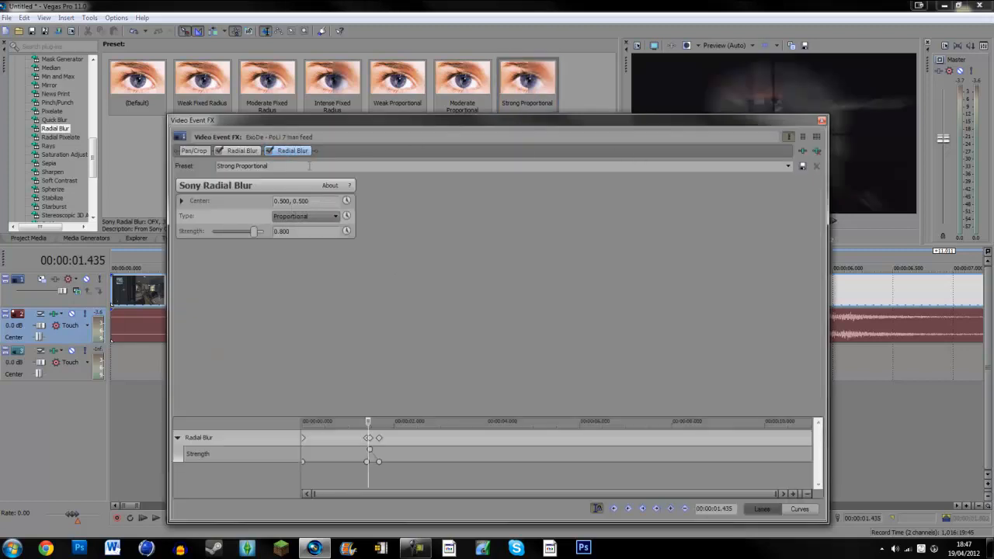
drag(258, 232, 211, 231)
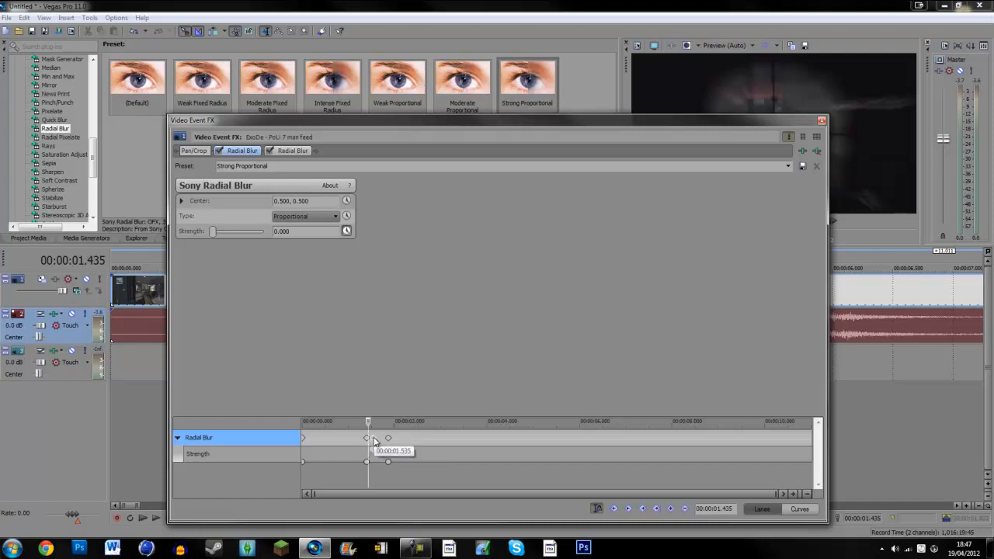
drag(214, 231, 256, 231)
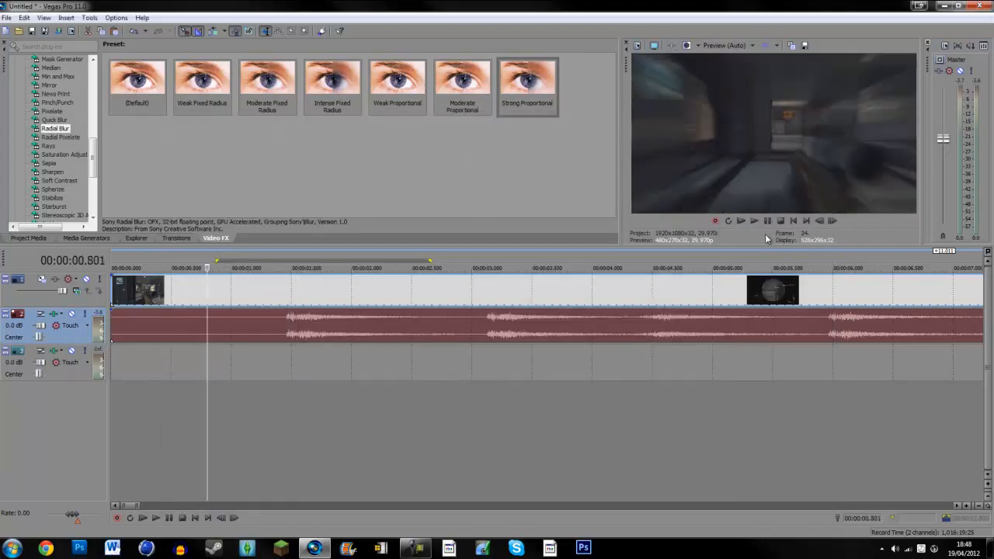
click(753, 220)
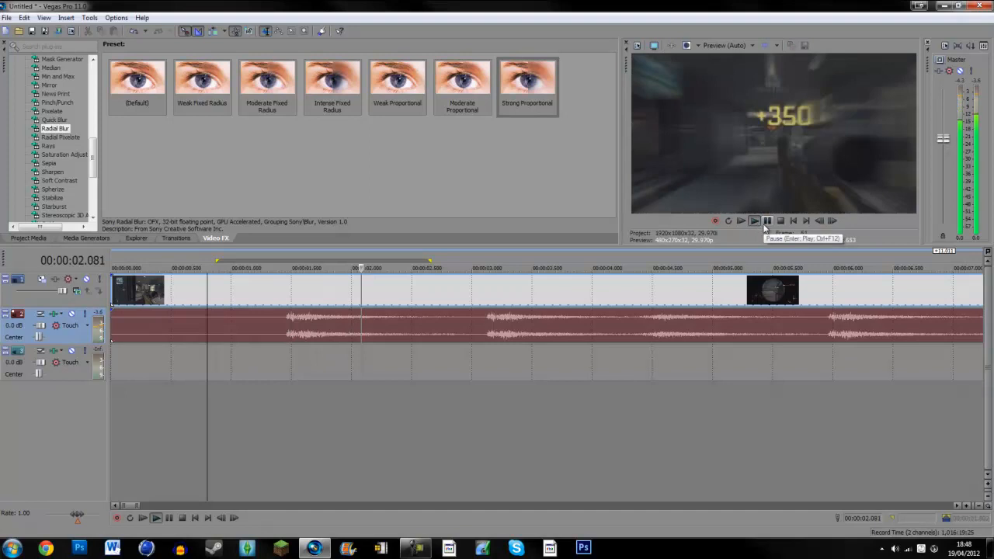
click(766, 221)
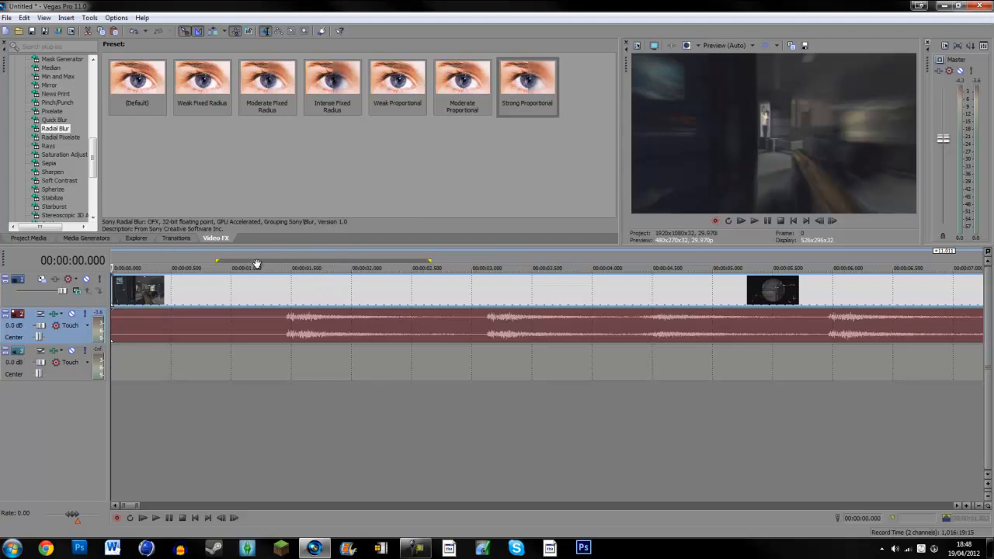
mouse_move(525, 194)
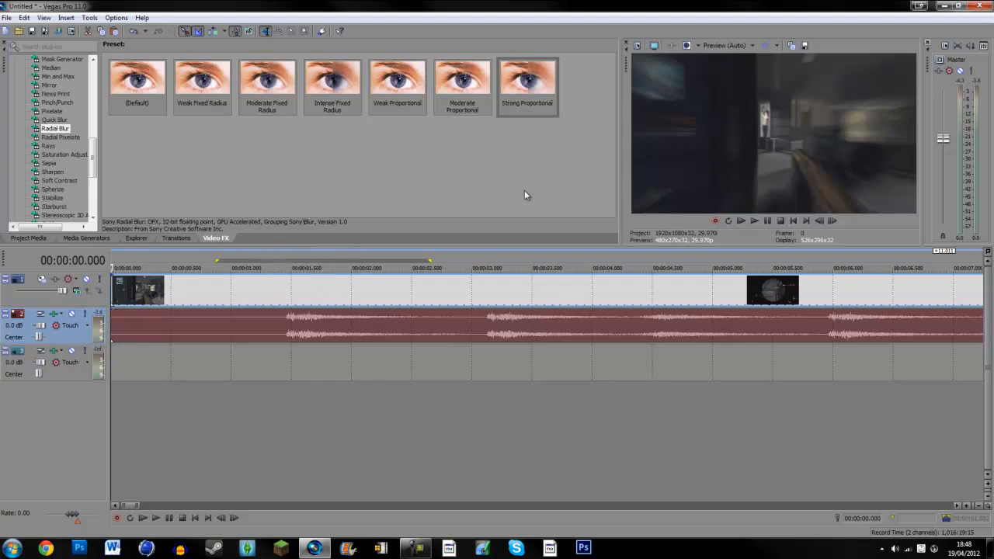
mouse_move(357, 183)
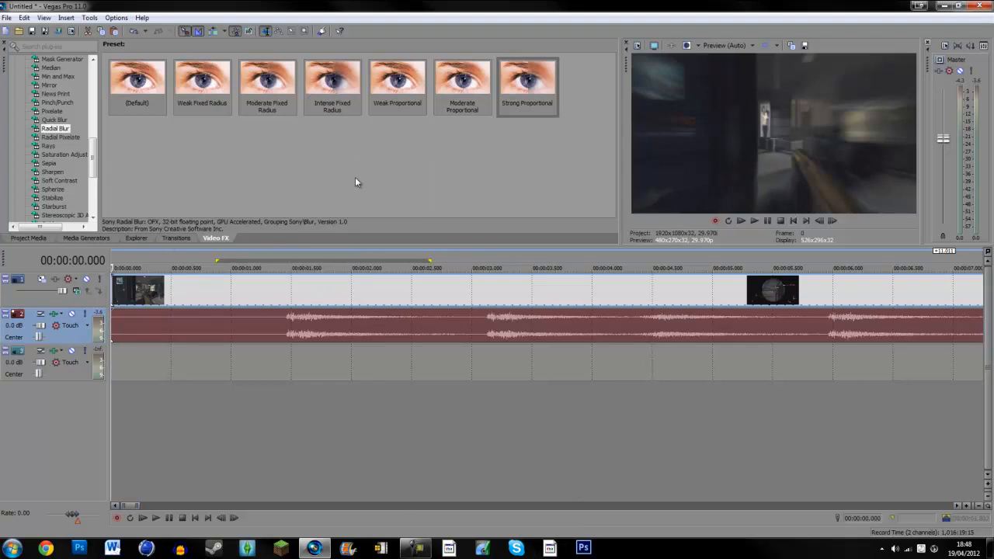
mouse_move(380, 174)
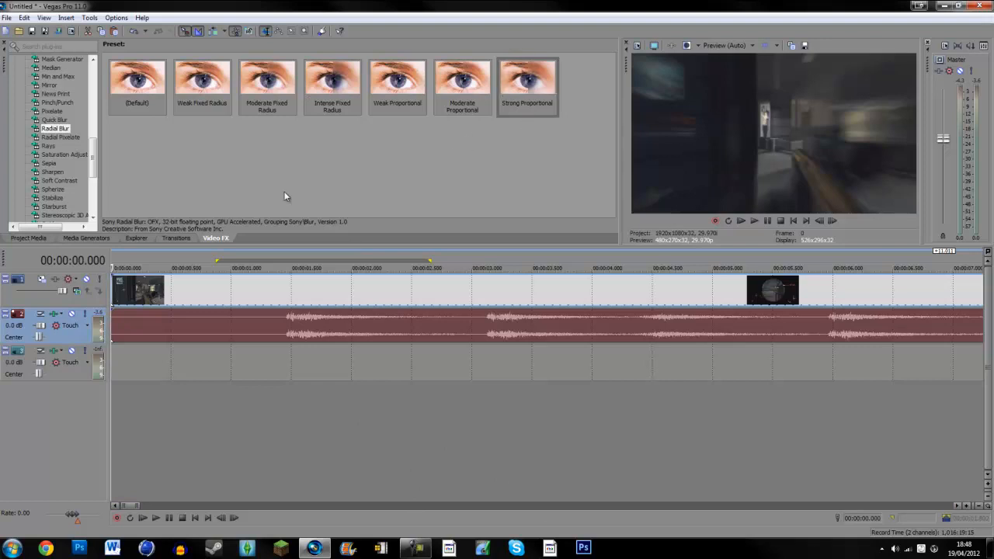
mouse_move(283, 161)
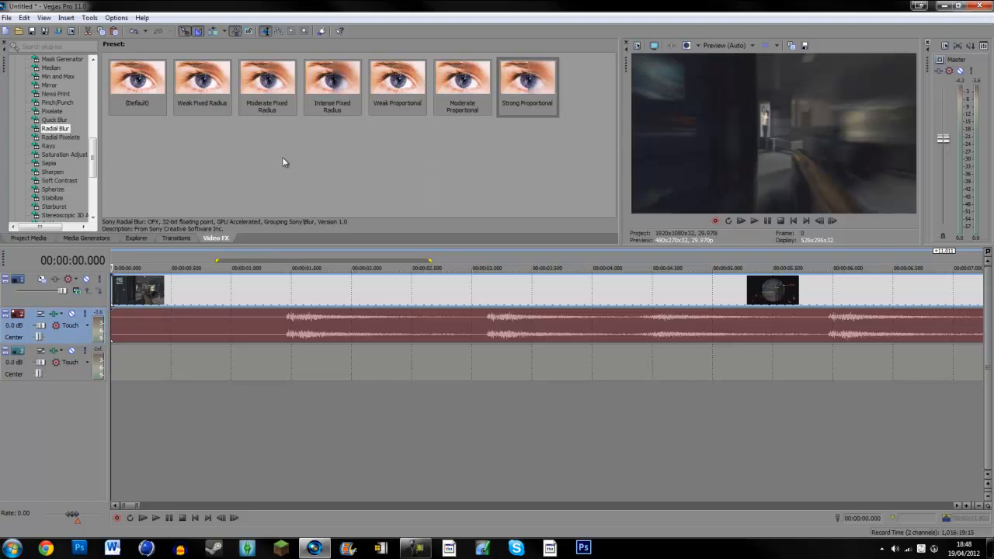
mouse_move(294, 163)
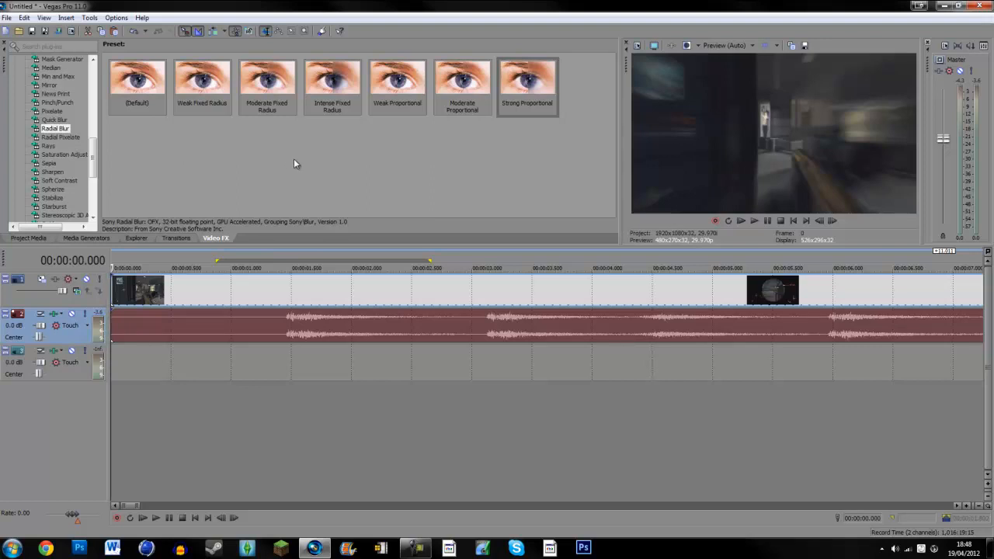